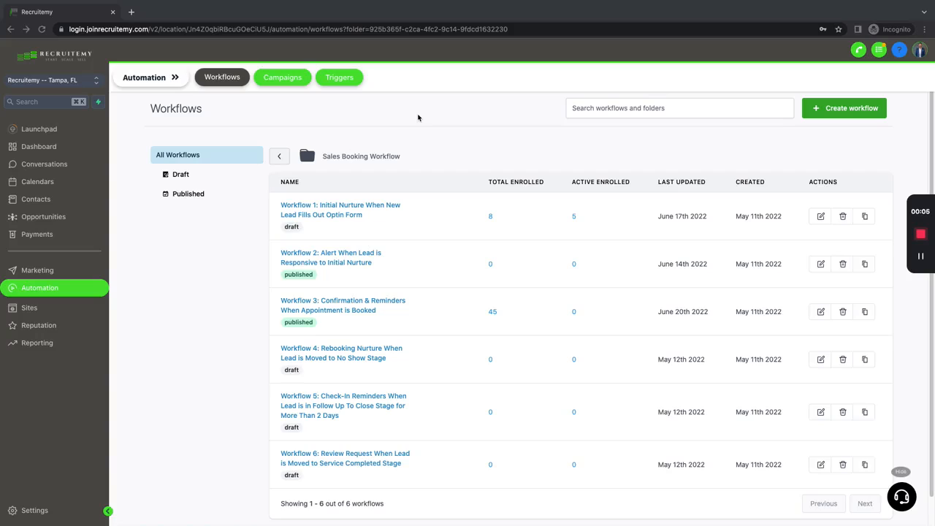
pyautogui.moveTo(412, 319)
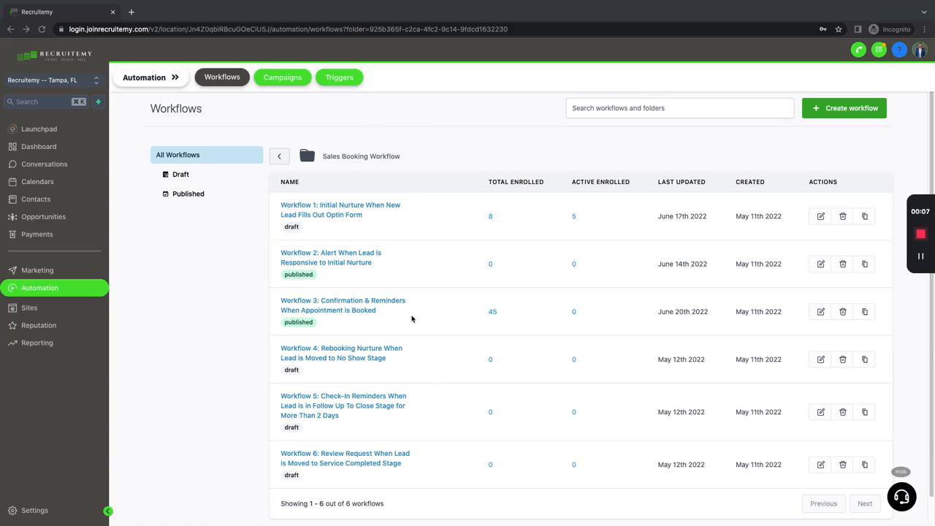
pyautogui.moveTo(384, 315)
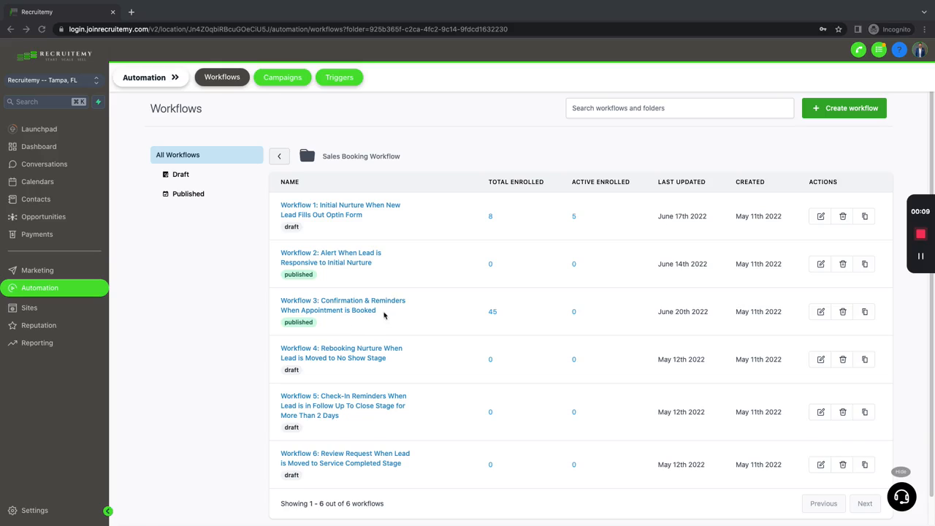
pyautogui.moveTo(387, 315)
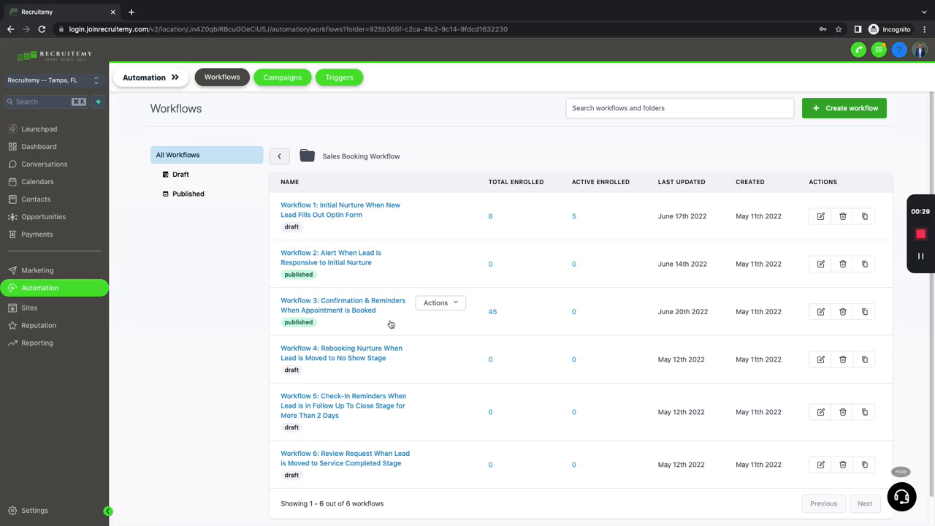
# Load Workflow 3 in the builder, revealing its appointment triggers and first actions.
pyautogui.click(341, 305)
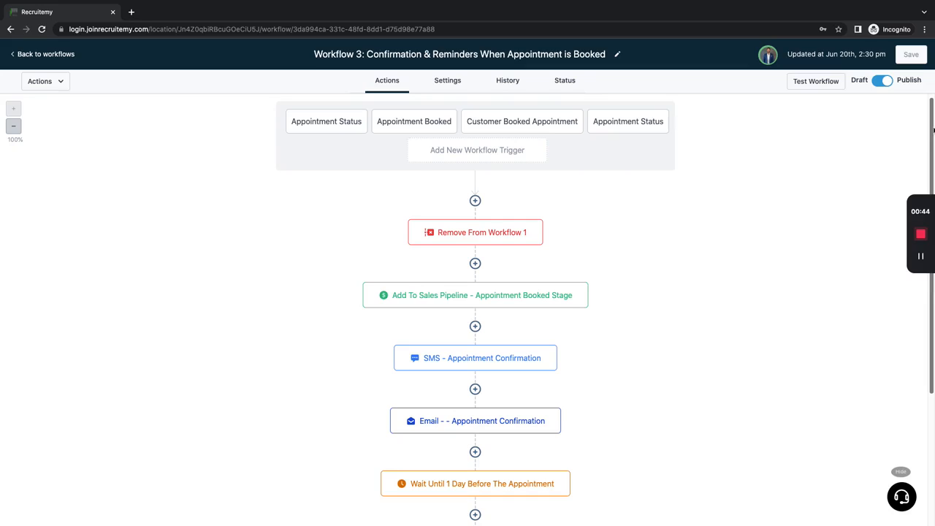
pyautogui.moveTo(665, 277)
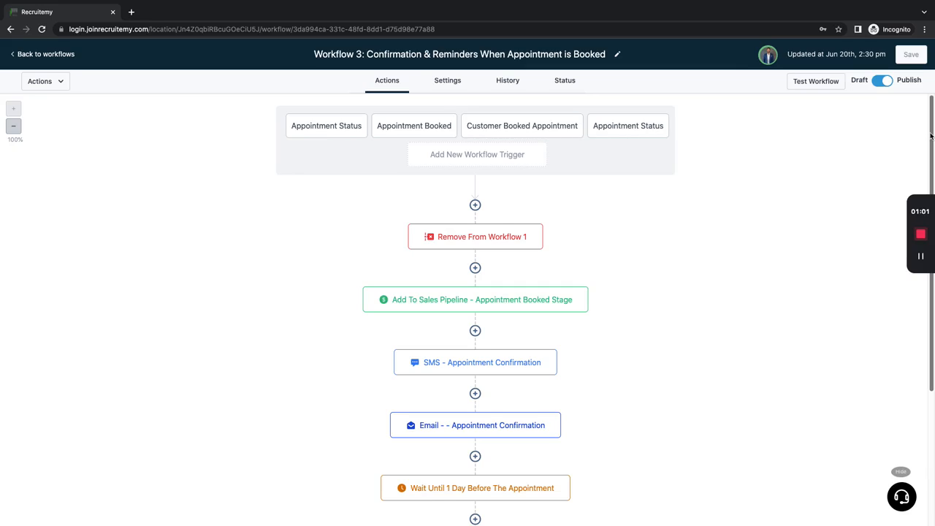
pyautogui.moveTo(815, 216)
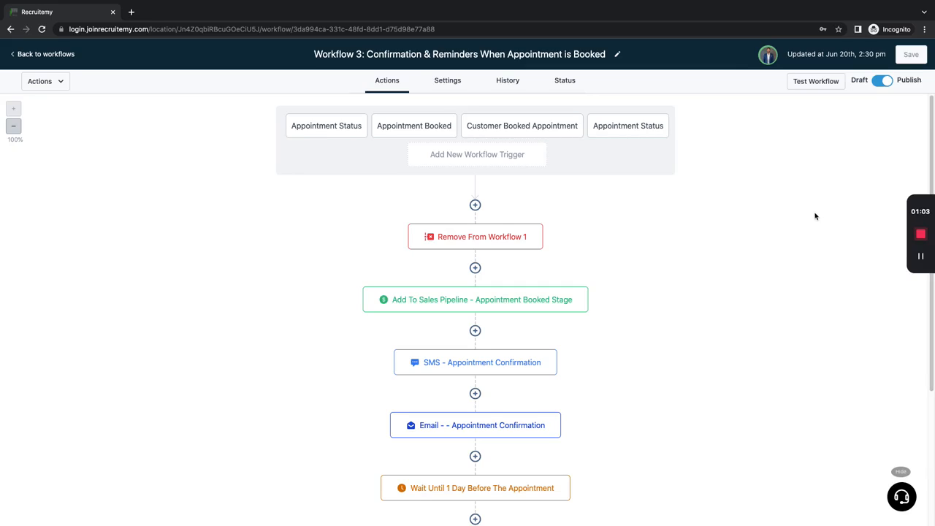
pyautogui.moveTo(812, 222)
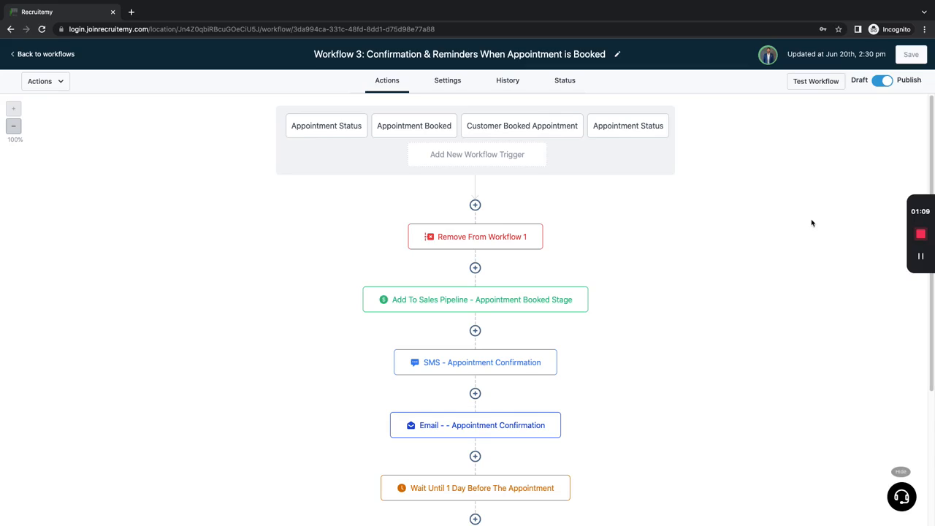
pyautogui.moveTo(716, 242)
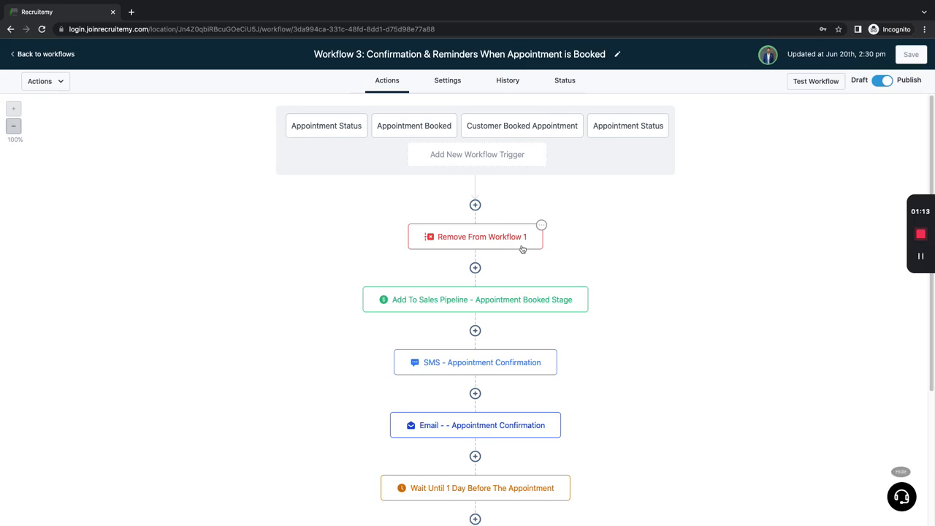
pyautogui.moveTo(470, 299)
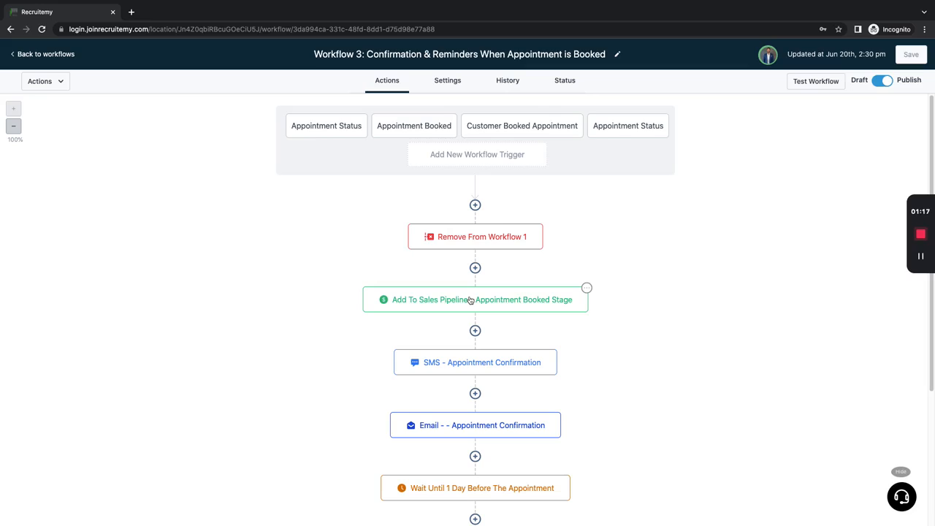
pyautogui.moveTo(583, 333)
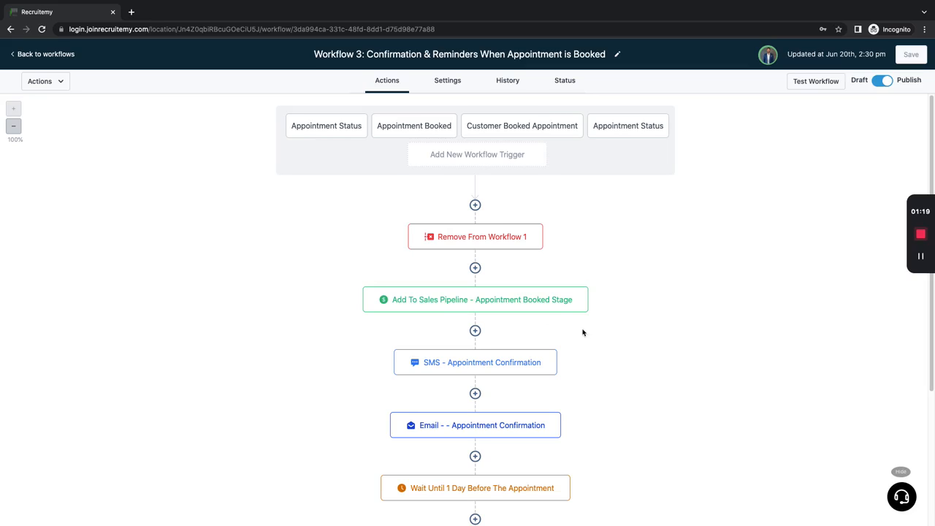
pyautogui.moveTo(517, 363)
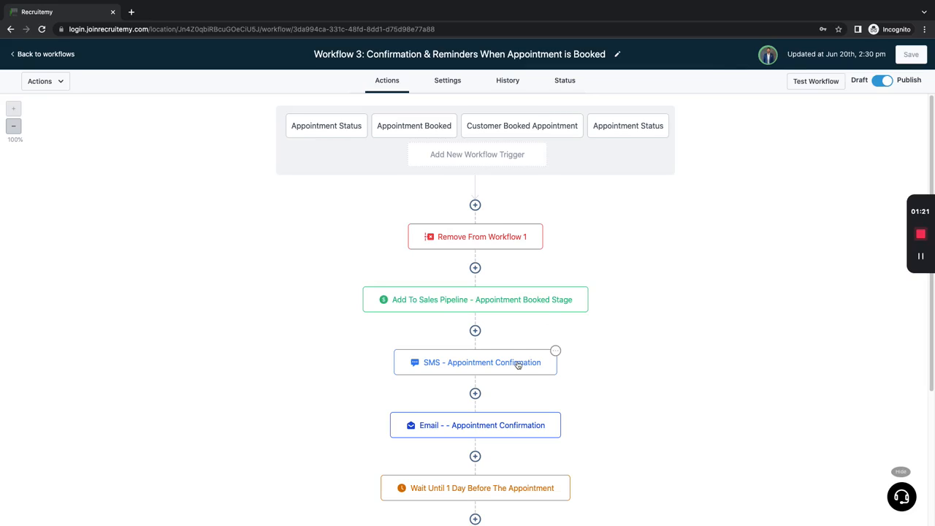
# Show the SMS - Appointment Confirmation action's templated message and test phone option.
pyautogui.click(474, 363)
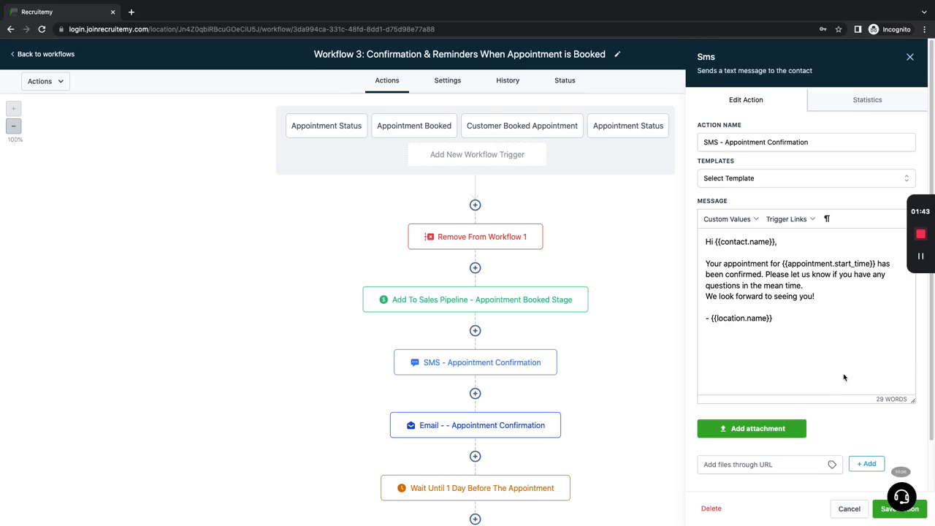
pyautogui.scroll(-3)
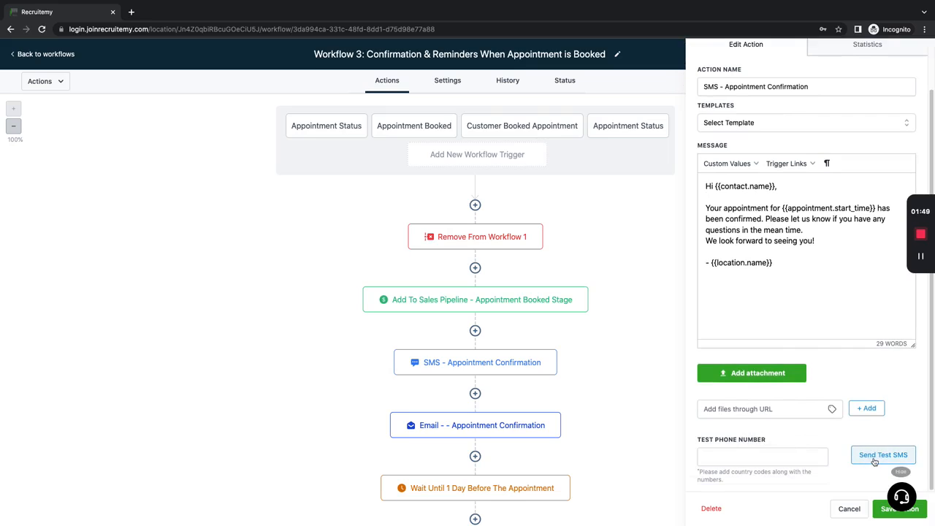
pyautogui.moveTo(626, 365)
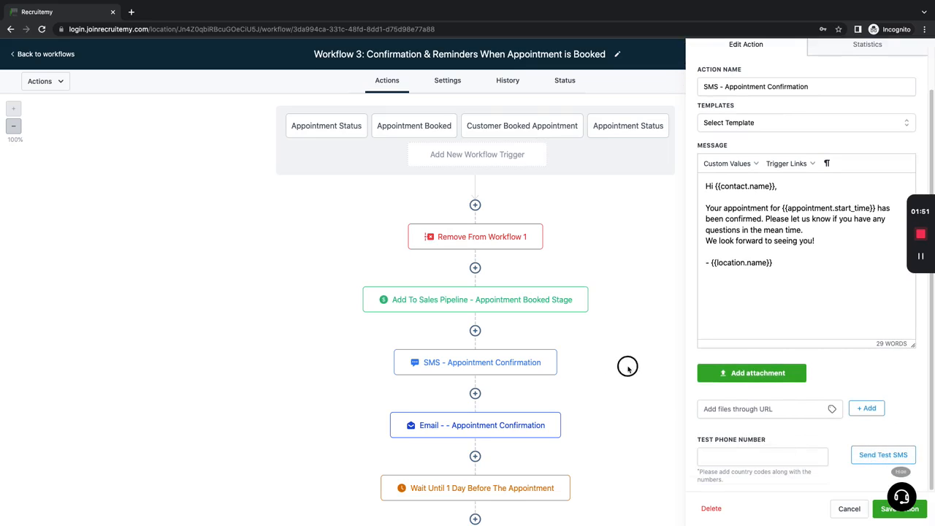
pyautogui.moveTo(602, 380)
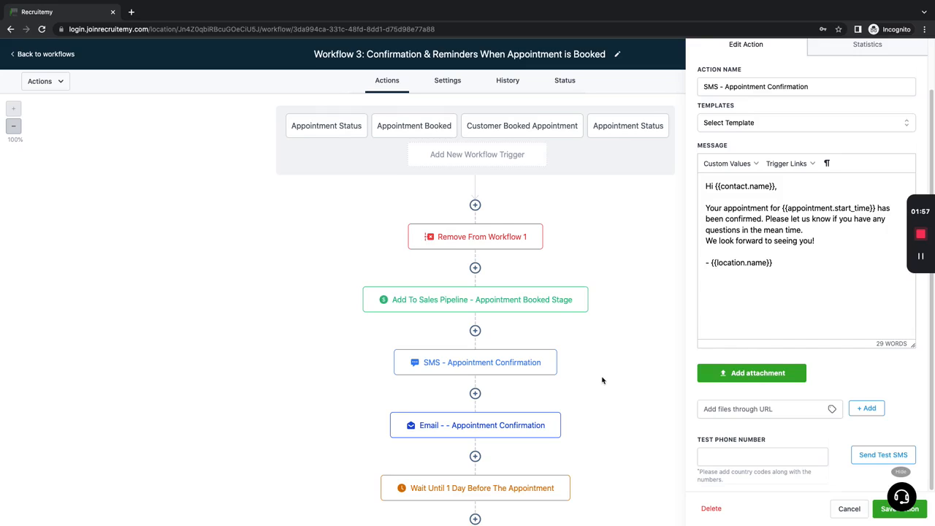
pyautogui.moveTo(636, 312)
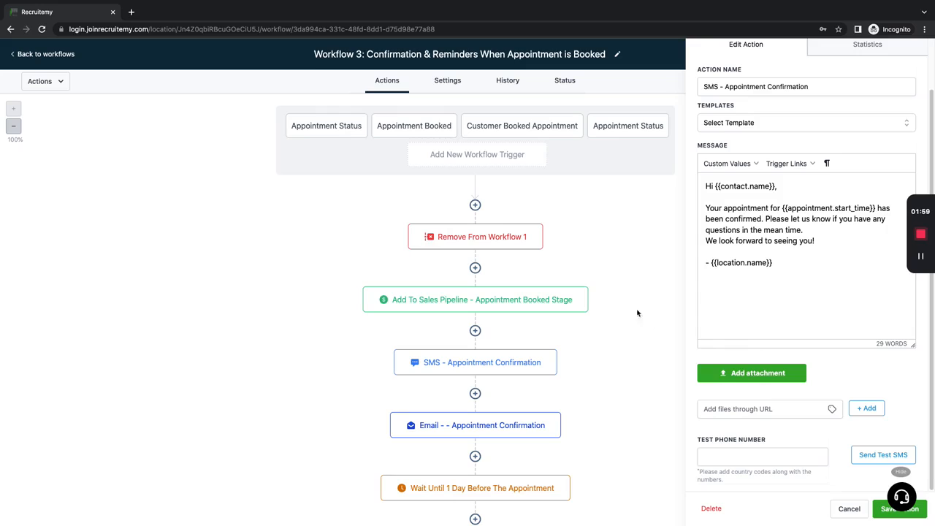
pyautogui.moveTo(544, 289)
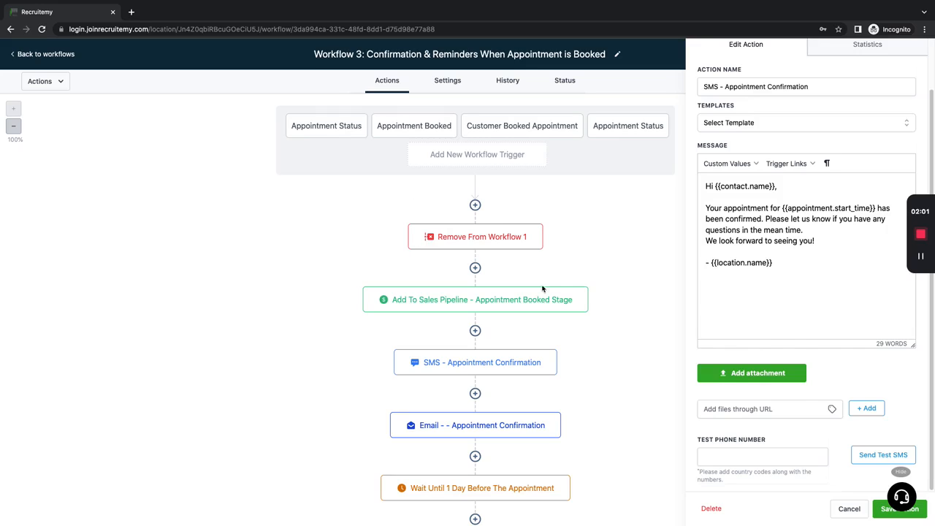
pyautogui.moveTo(608, 275)
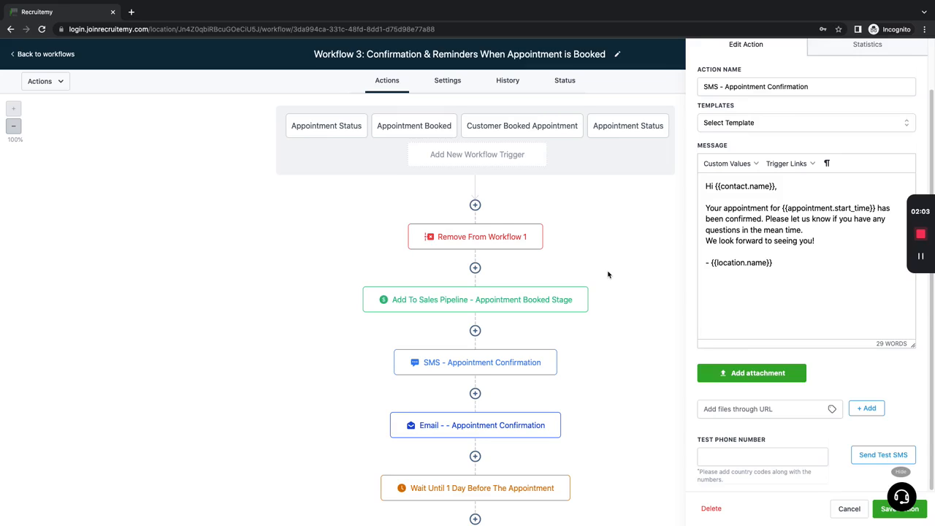
# Review the confirmation email step and the 'Wait Until 1 Day Before The Appointment' node.
pyautogui.click(475, 424)
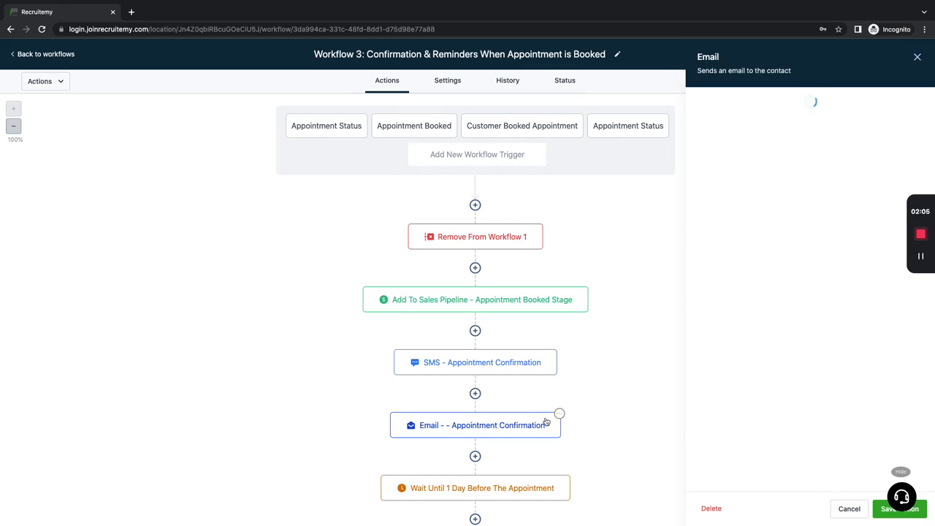
pyautogui.click(482, 423)
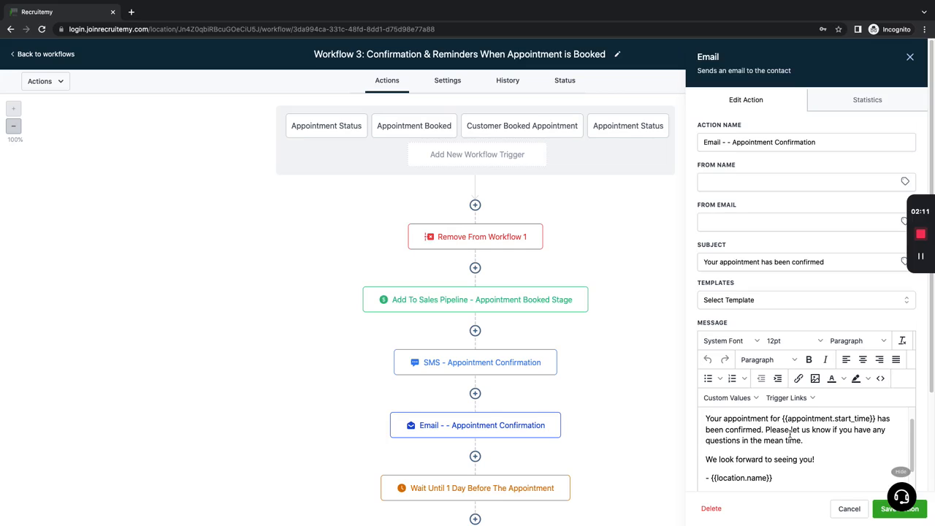
pyautogui.scroll(-3)
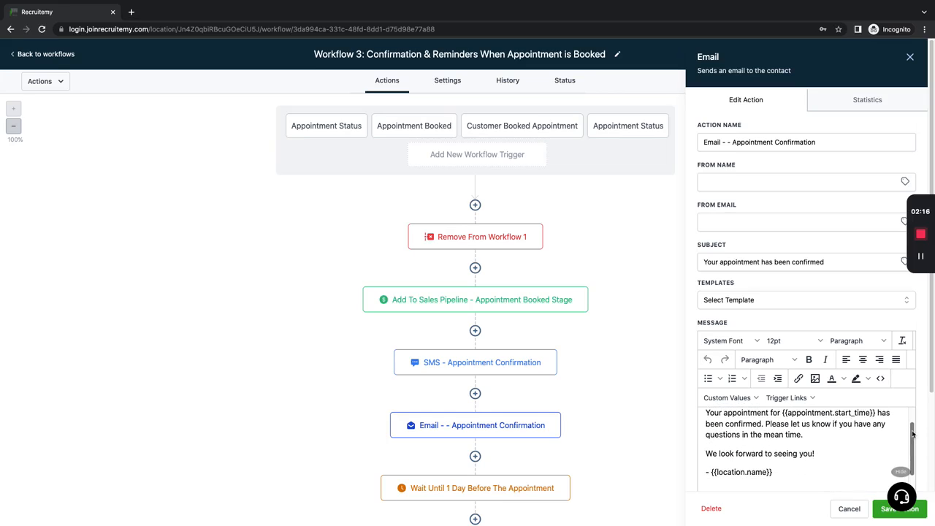
pyautogui.scroll(-3)
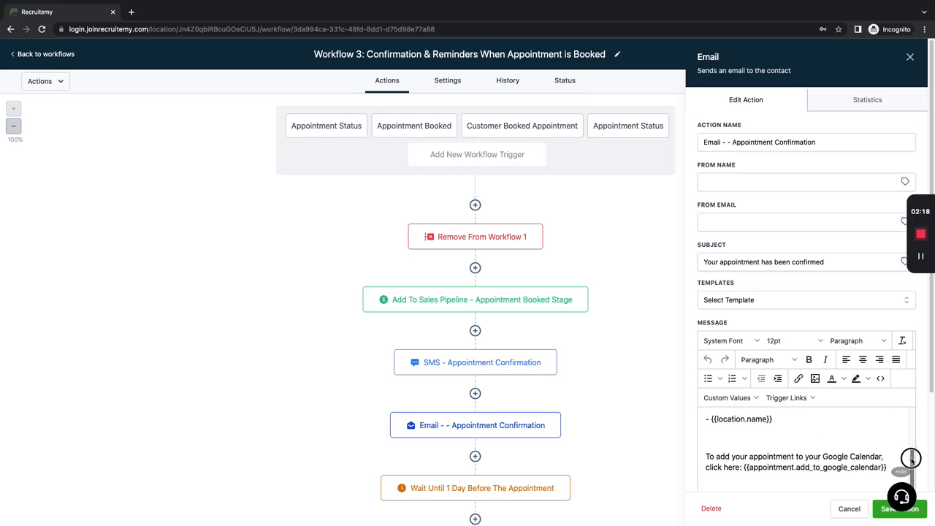
pyautogui.scroll(-3)
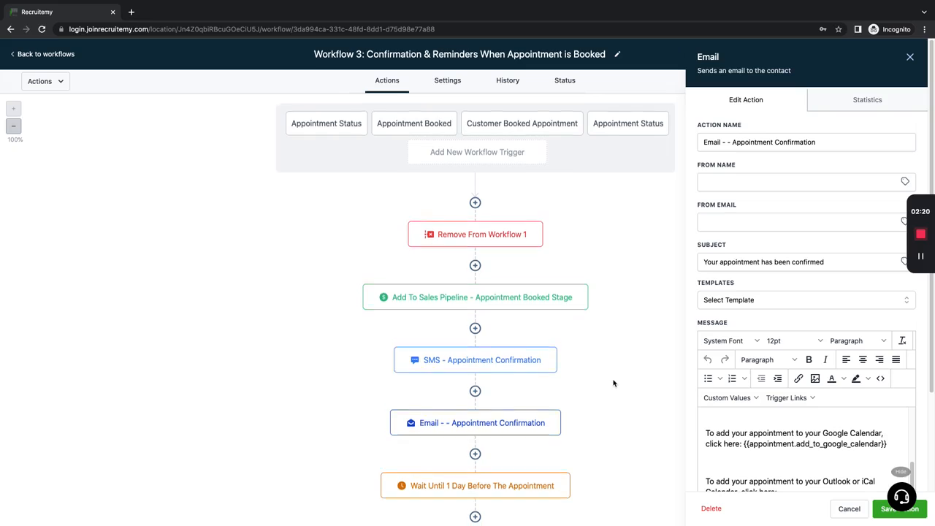
pyautogui.scroll(-3)
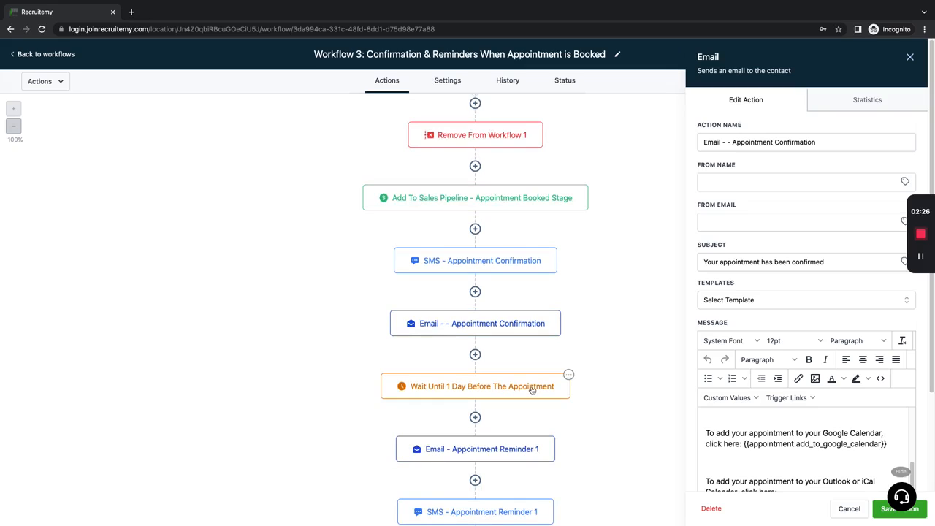
pyautogui.scroll(-3)
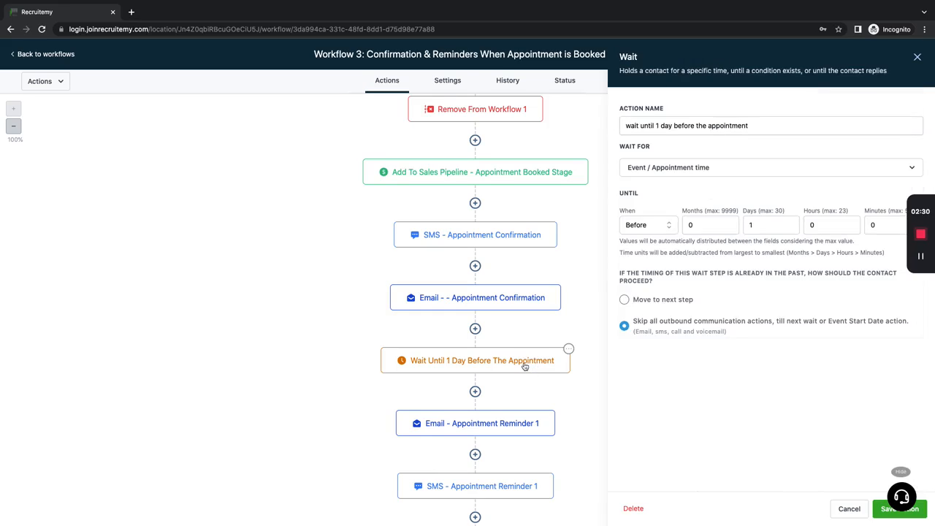
# Show the Email - Appointment Reminder 1 action with its subject and personalized message.
pyautogui.click(482, 424)
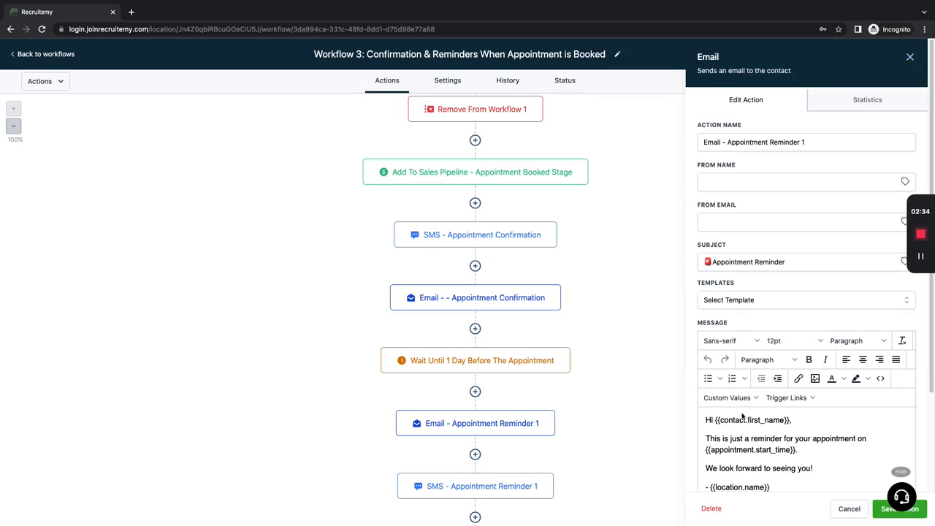
pyautogui.moveTo(832, 312)
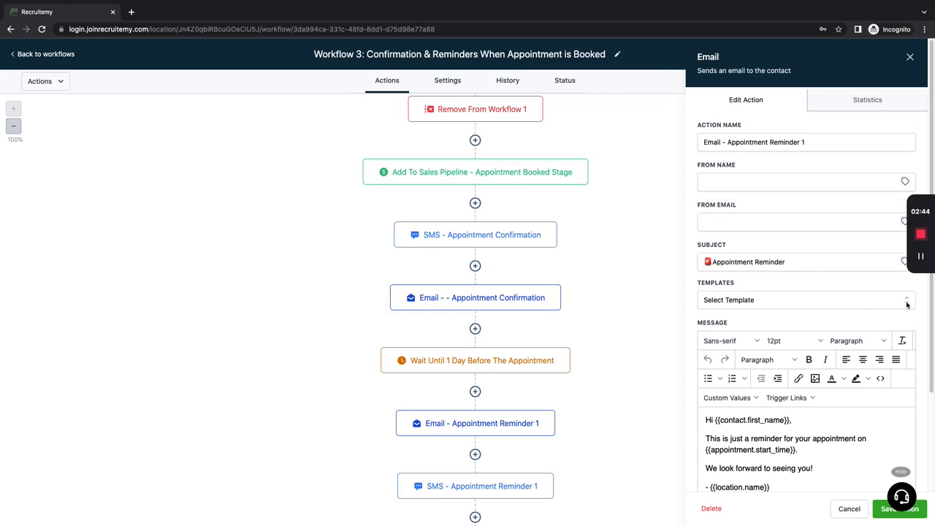
pyautogui.moveTo(737, 314)
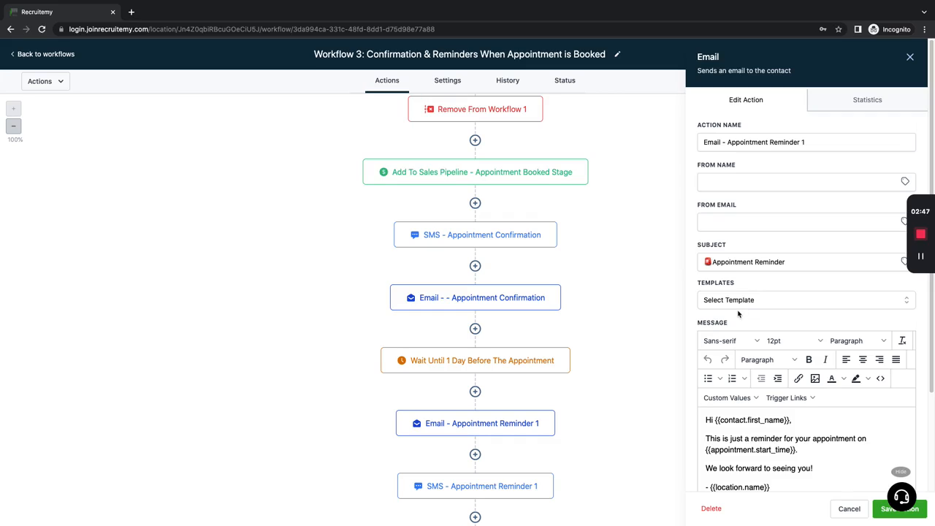
pyautogui.moveTo(876, 430)
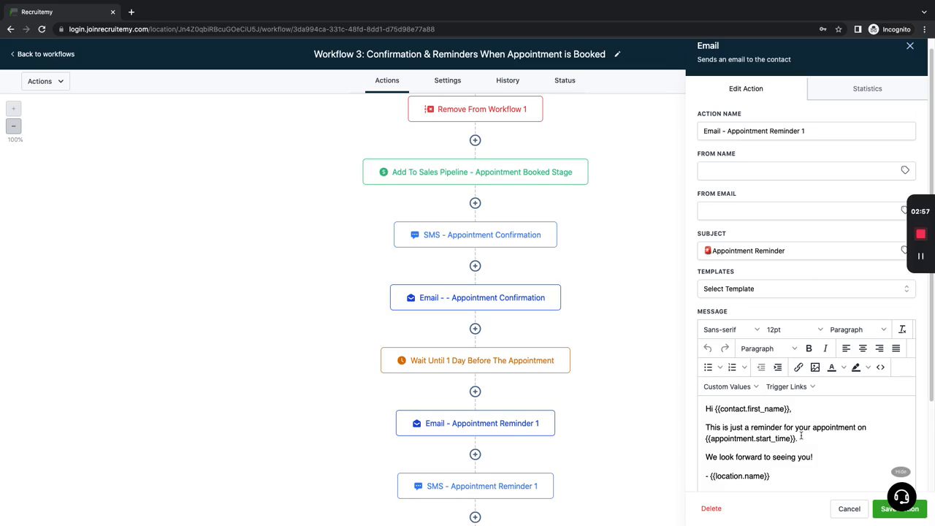
# Scroll the canvas toward the SMS - Appointment Reminder 1 node after reviewing the email body.
pyautogui.scroll(-3)
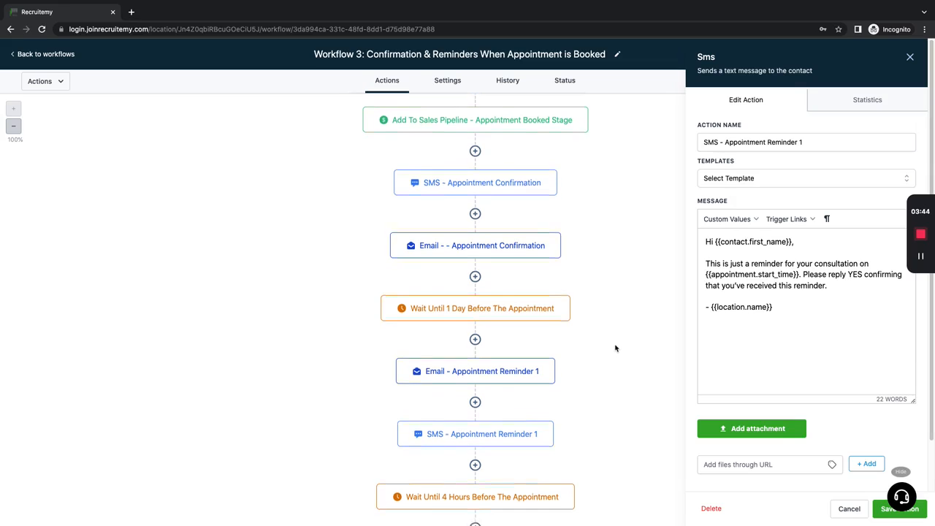
# Inspect the 'Wait Until 4 Hours' node and the SMS - Day Of Appointment Reminder message.
pyautogui.scroll(-3)
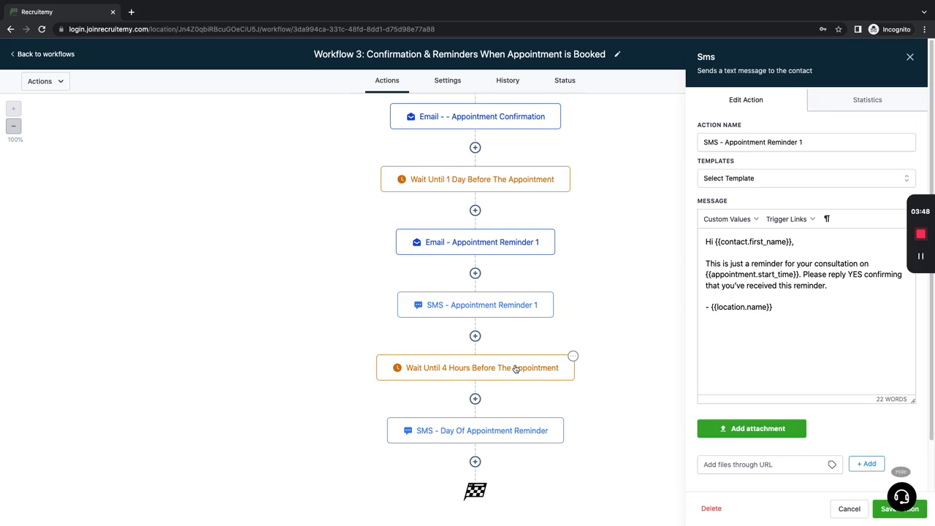
pyautogui.click(475, 368)
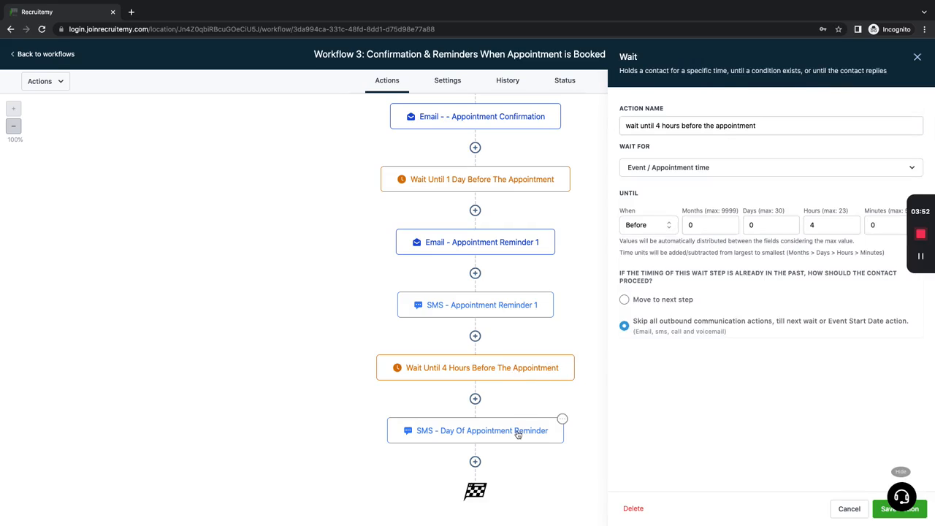
pyautogui.click(482, 430)
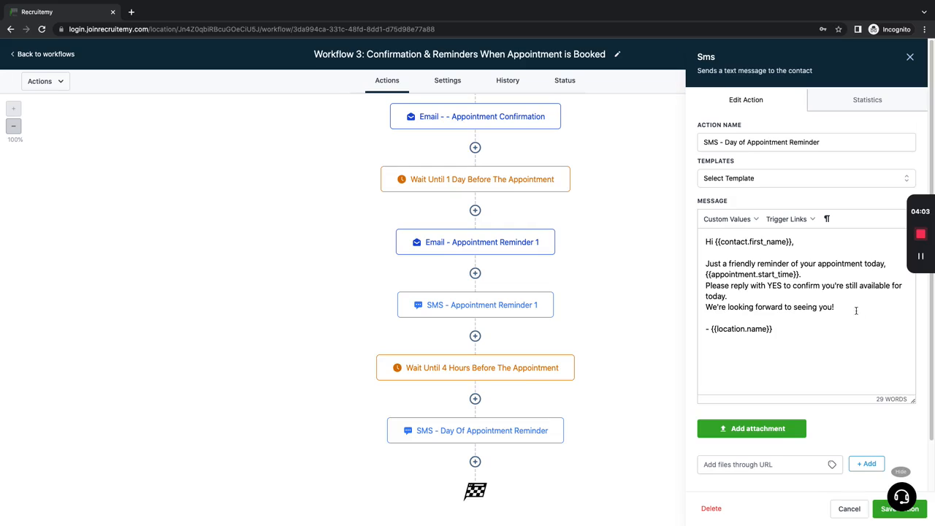
pyautogui.moveTo(562, 357)
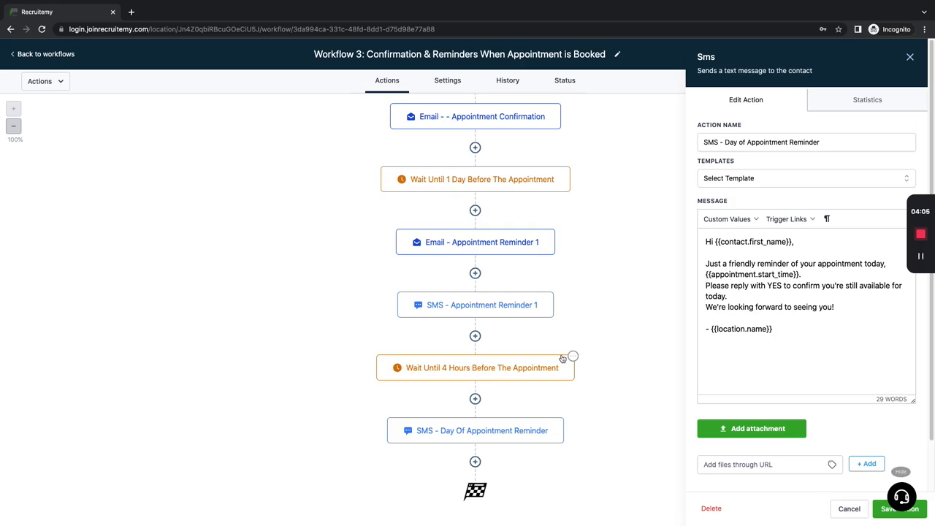
pyautogui.moveTo(555, 394)
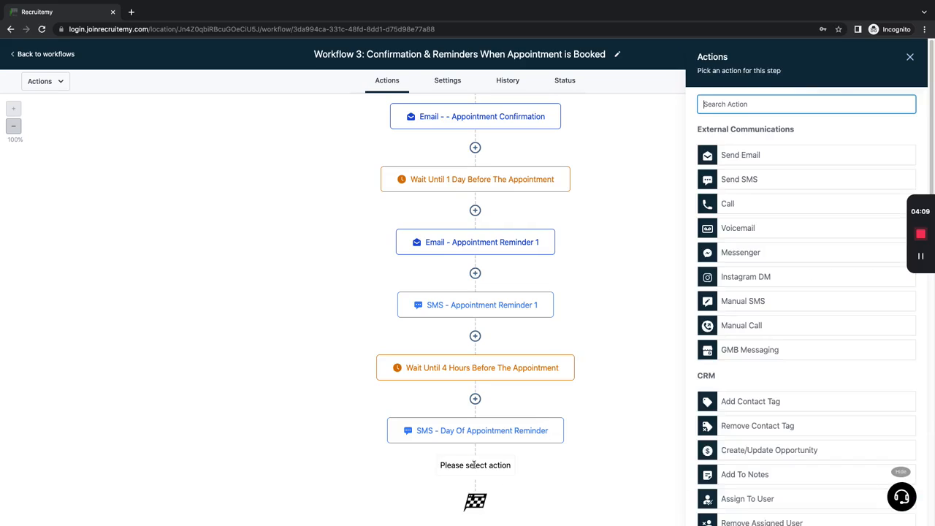
# Choose Voicemail under External Communications as the new step, showing its Upload file setting.
pyautogui.click(738, 228)
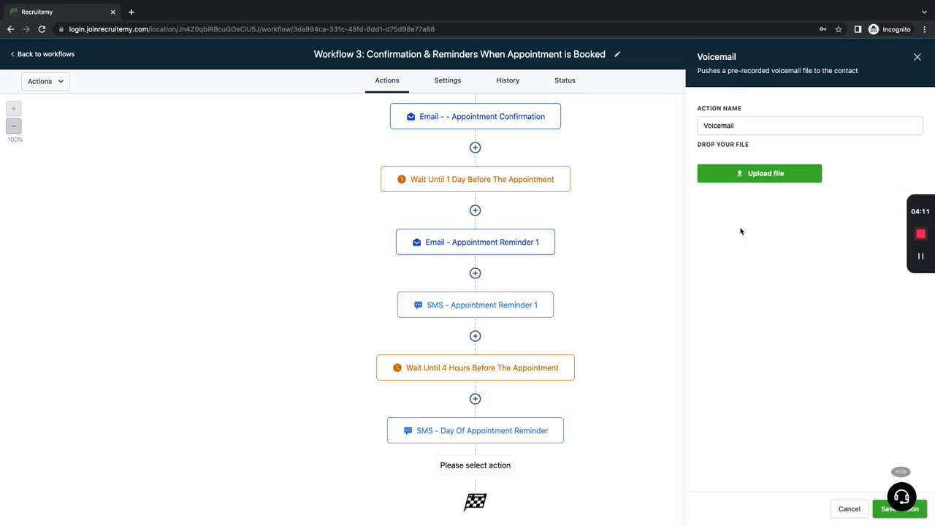
pyautogui.moveTo(762, 237)
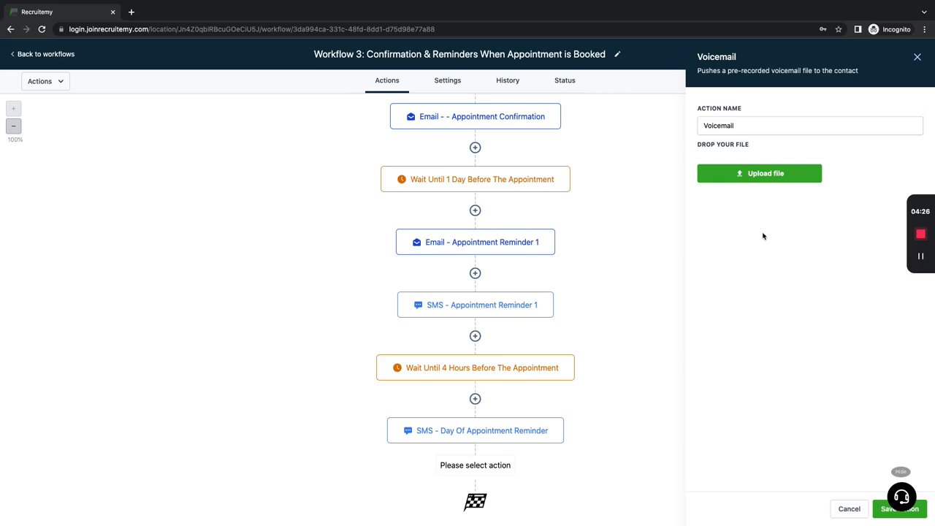
pyautogui.moveTo(777, 230)
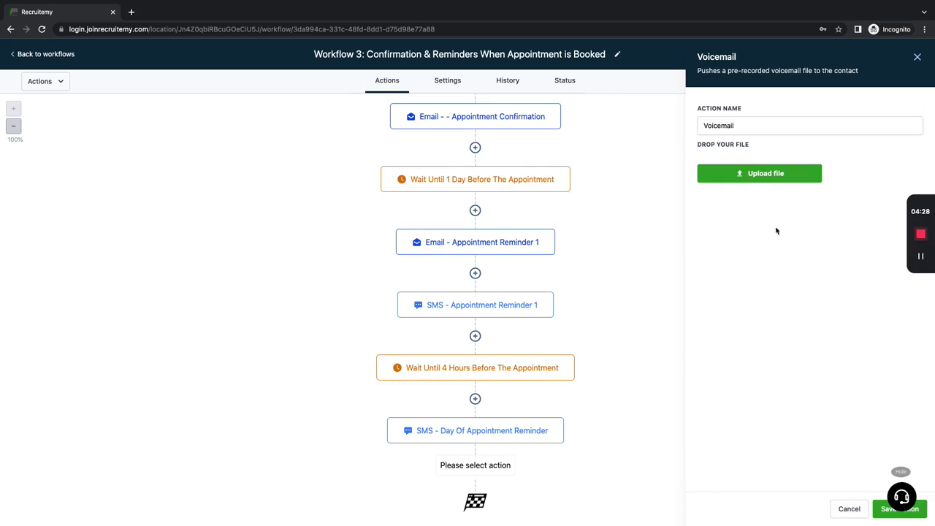
pyautogui.moveTo(585, 415)
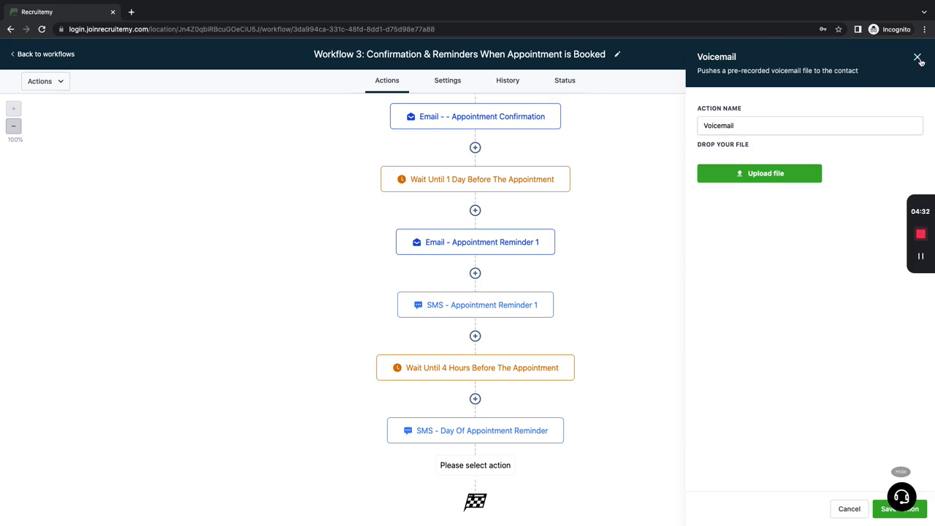
# Dismiss the Voicemail panel so the canvas shows Workflow 3 from its triggers, still in draft.
pyautogui.click(918, 57)
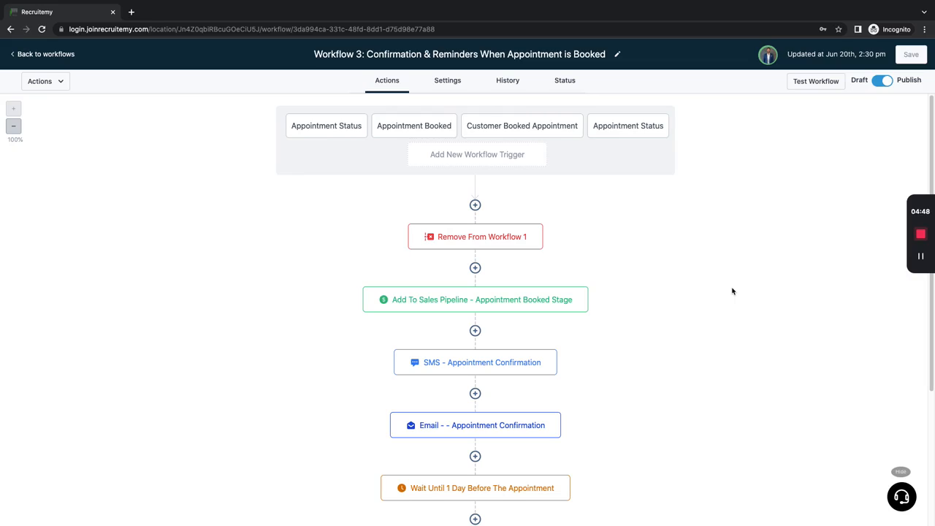
pyautogui.moveTo(693, 234)
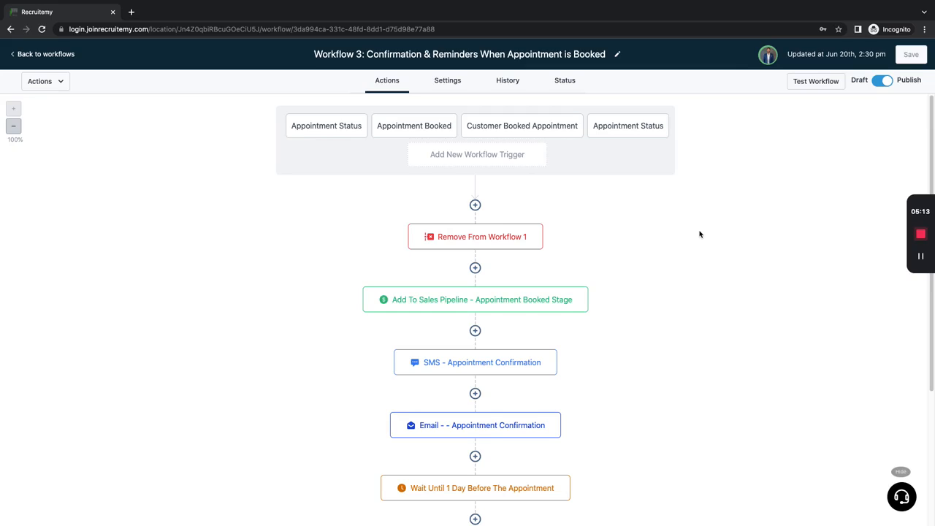
pyautogui.moveTo(707, 197)
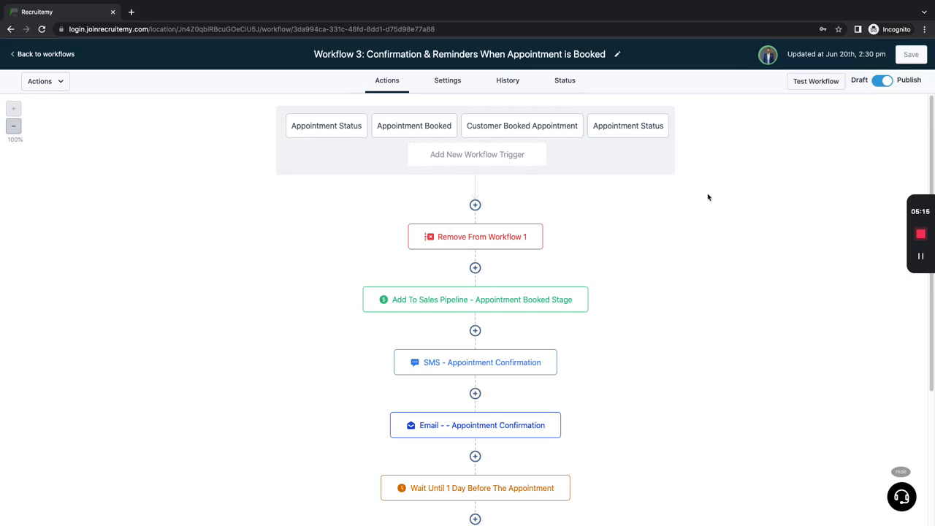
pyautogui.moveTo(774, 180)
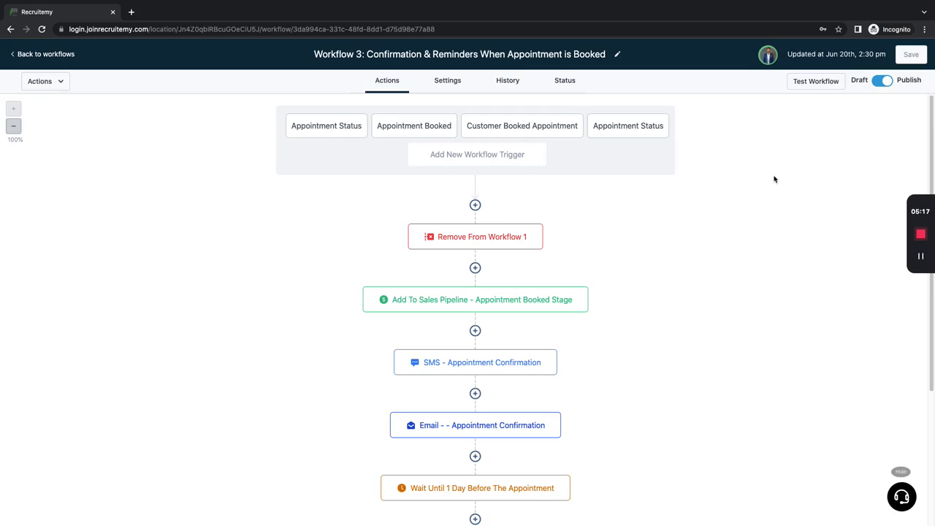
pyautogui.moveTo(824, 202)
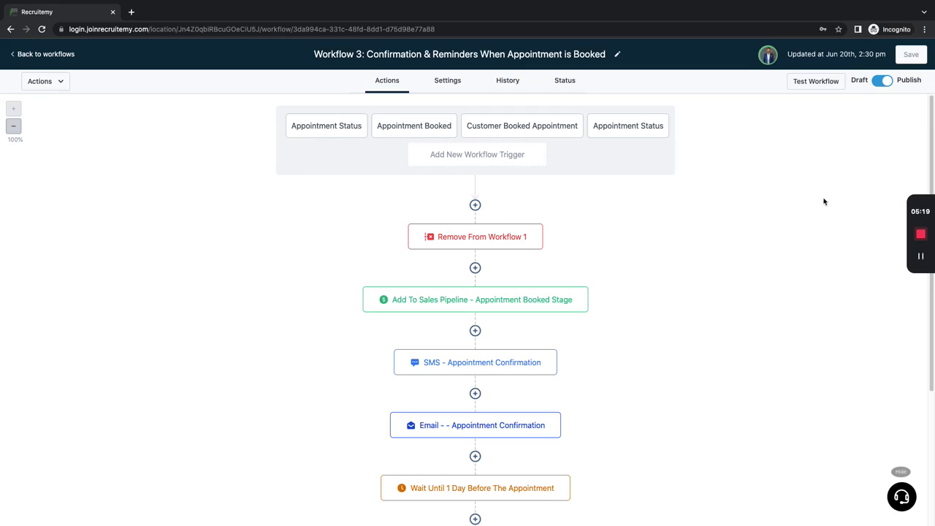
pyautogui.moveTo(850, 236)
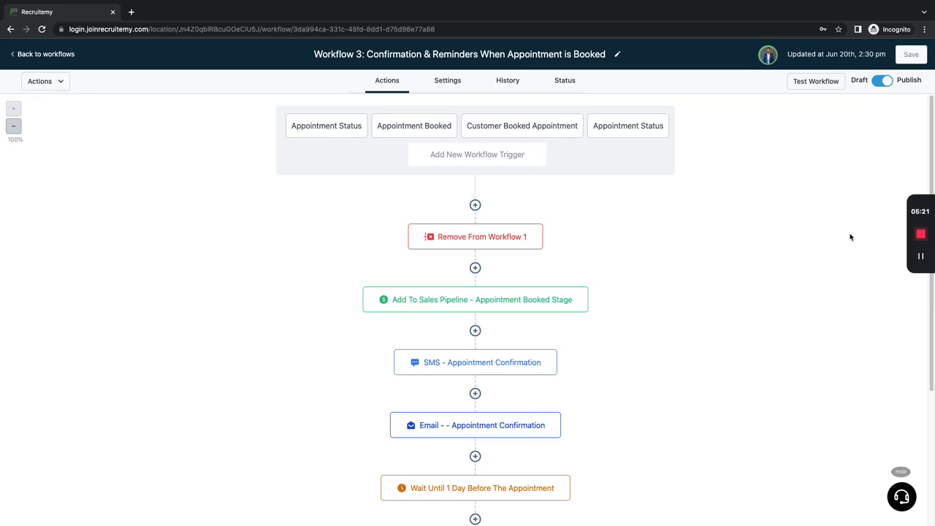